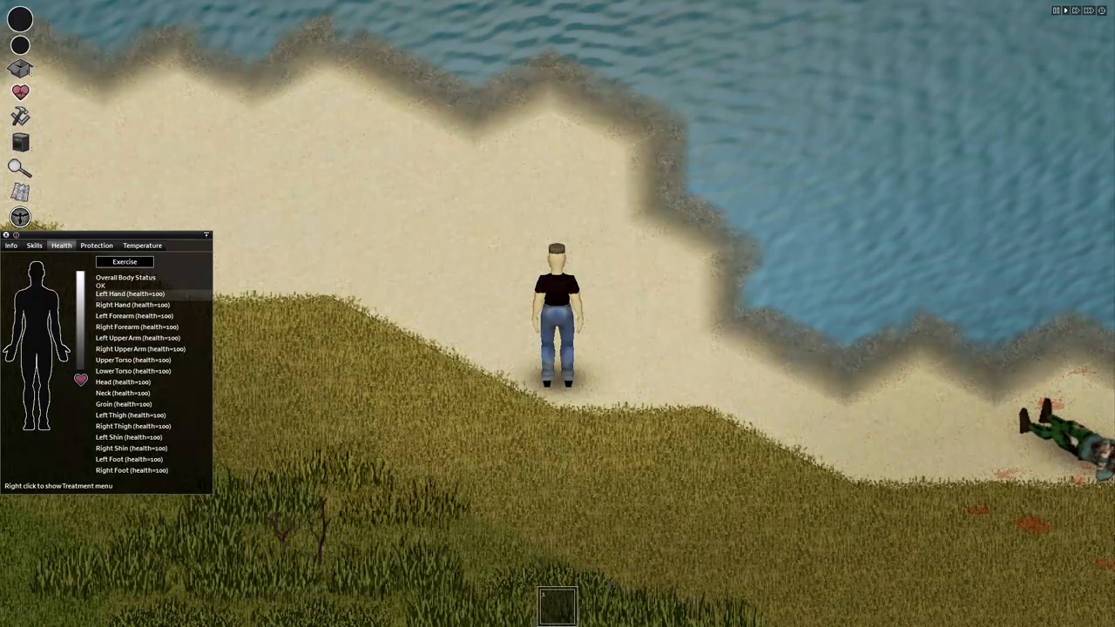
Step: Walk the character forward along the beach toward the water with the Health status visible
key("w")
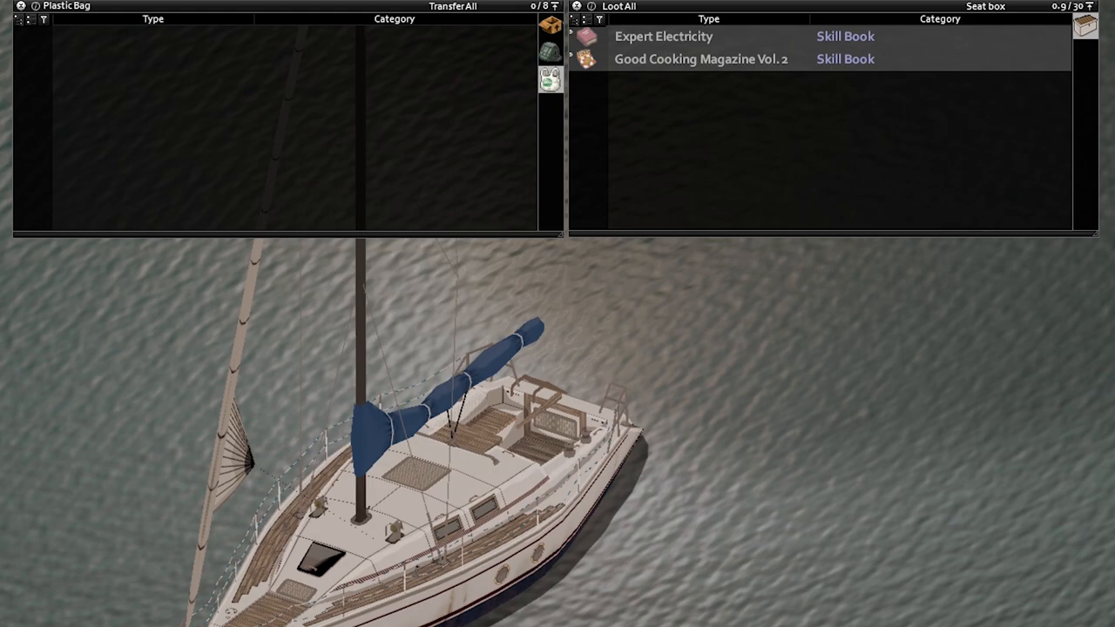
Step: Board the sailboat and view the seat box holding two skill books beside the empty plastic bag
left_click(453, 7)
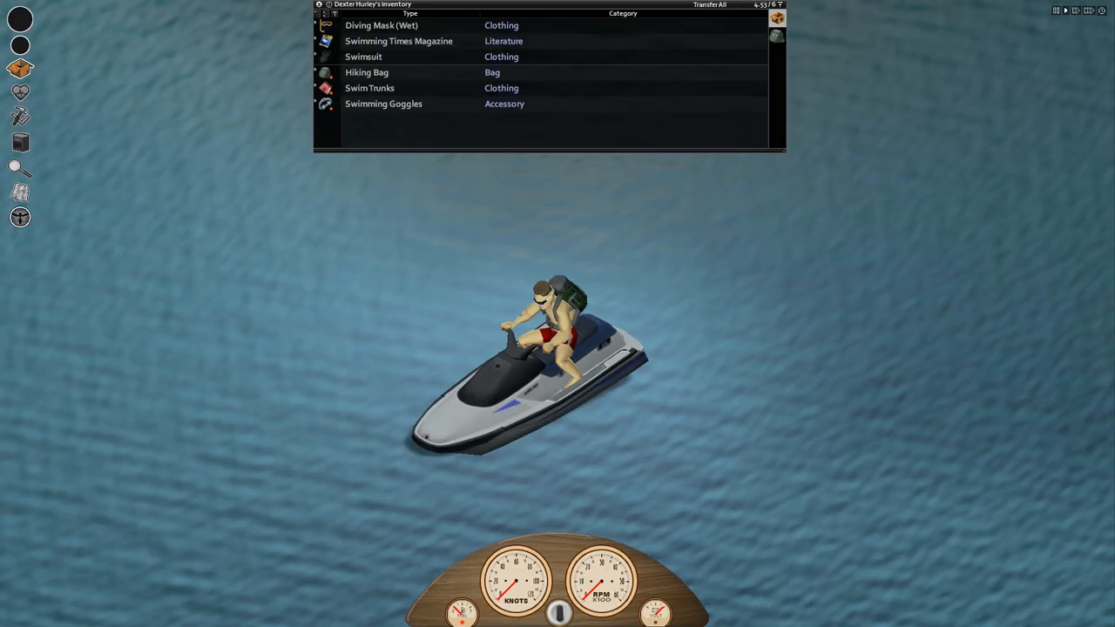
mouse_move(399, 42)
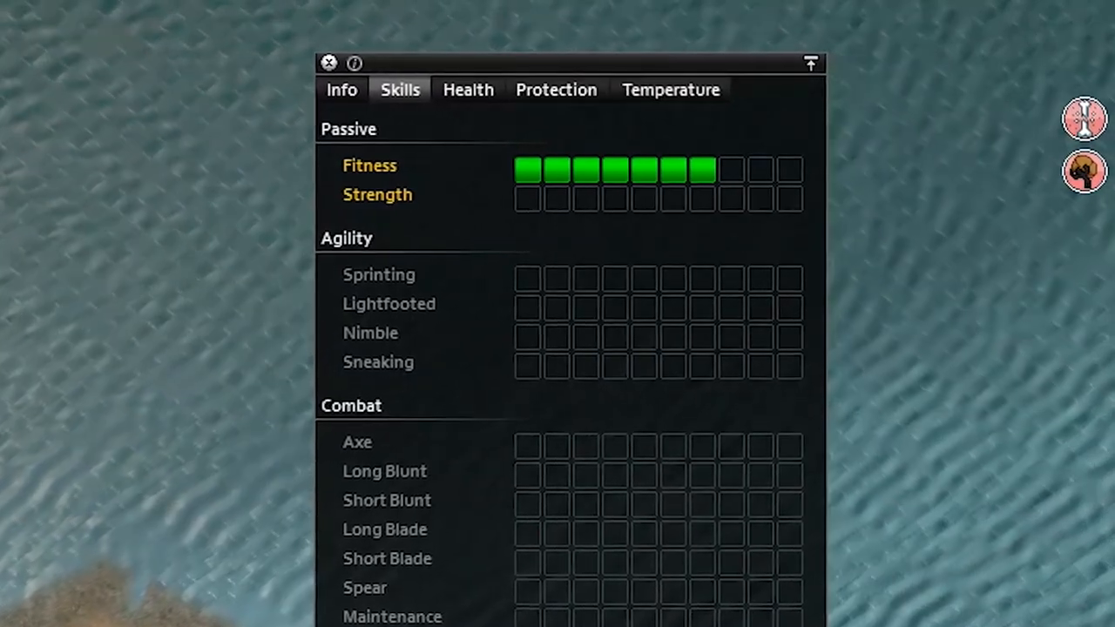
Step: Switch to Dexter Hurley's Info page showing traits including Eagle Eyed
left_click(342, 90)
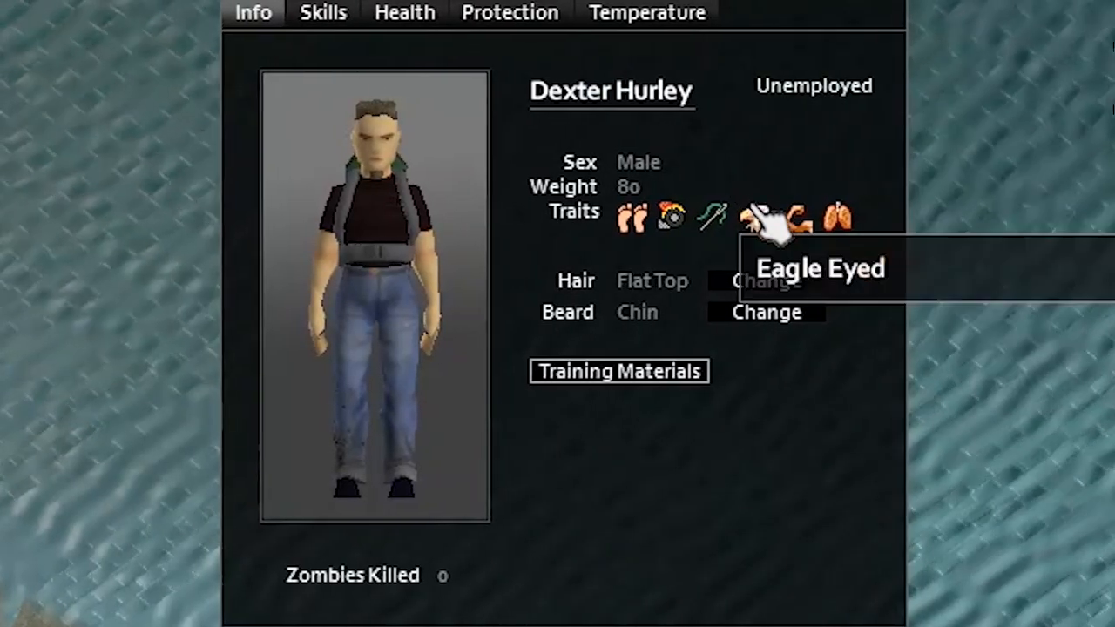